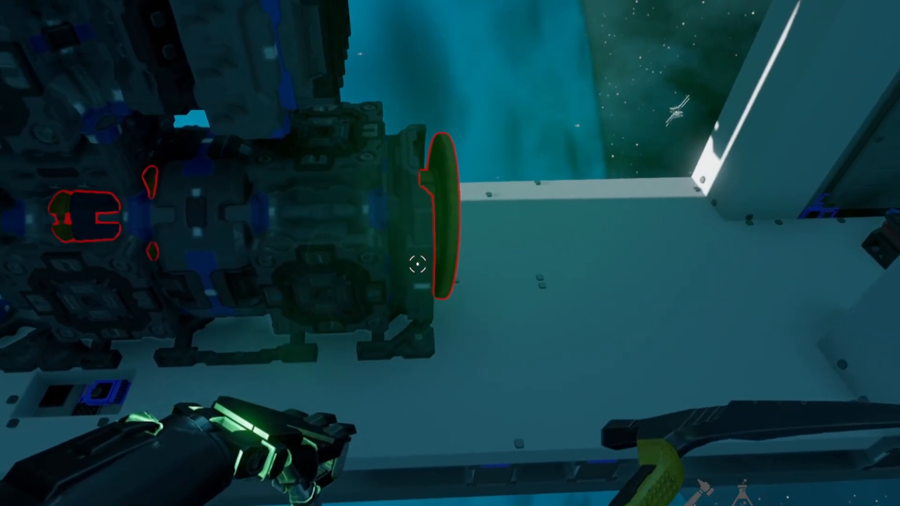
# - Snap the hatch-like module into place against the white hull section
pyautogui.press('e')
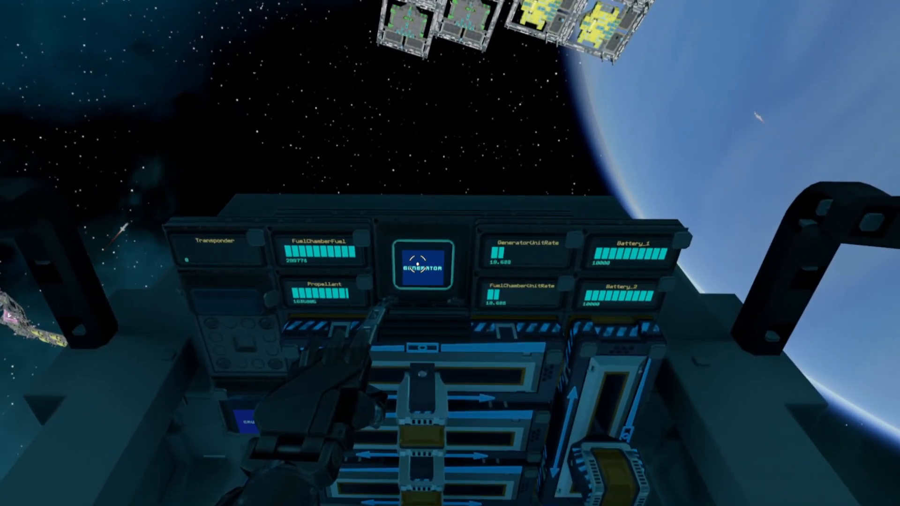
pyautogui.moveTo(418, 266)
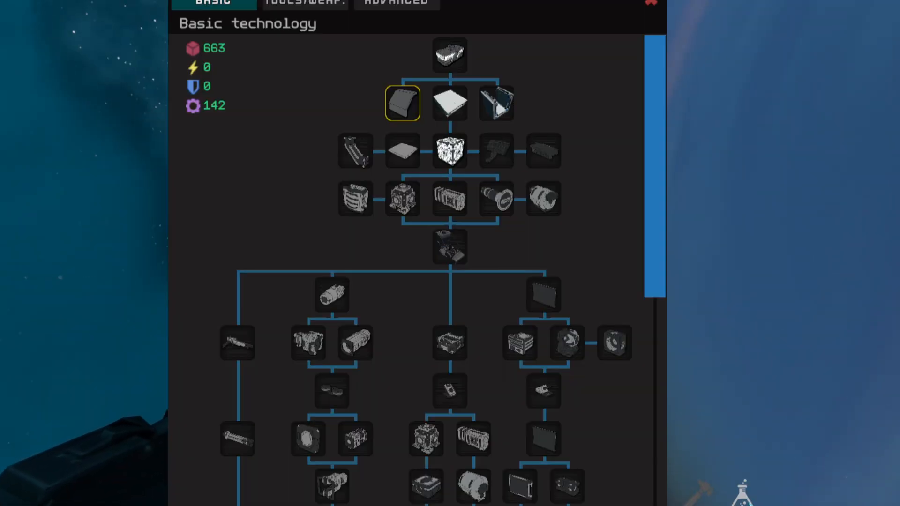
pyautogui.moveTo(343, 203)
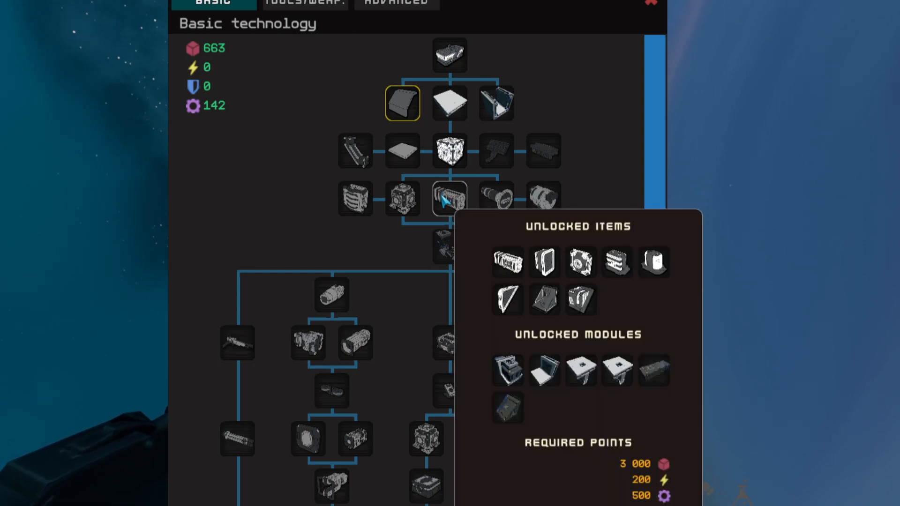
pyautogui.moveTo(212, 202)
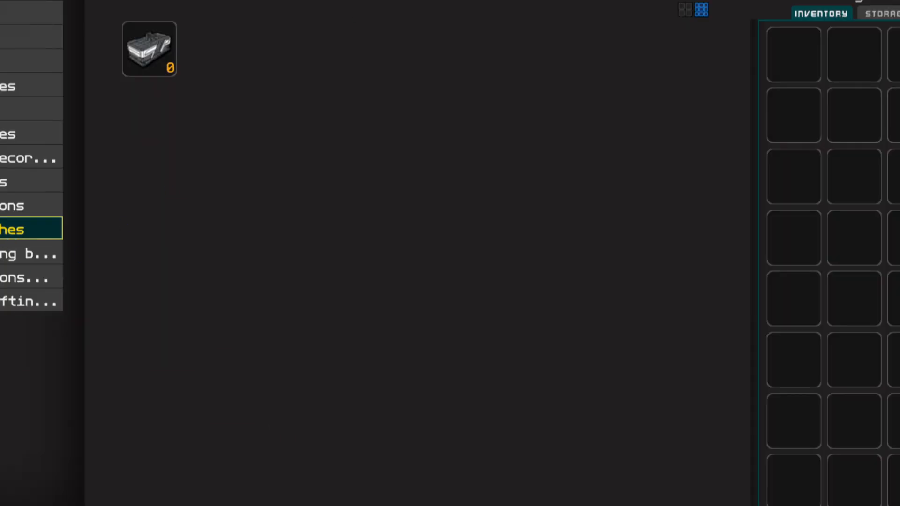
pyautogui.moveTo(144, 47)
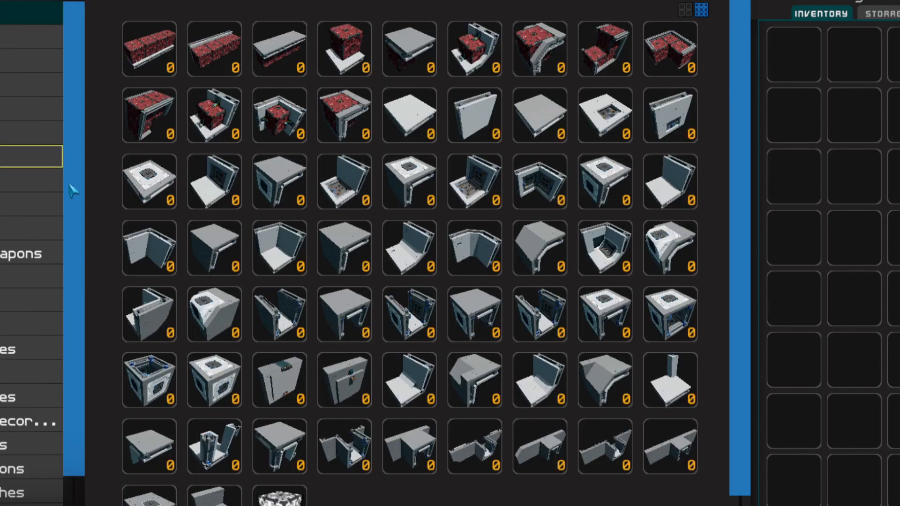
pyautogui.moveTo(343, 44)
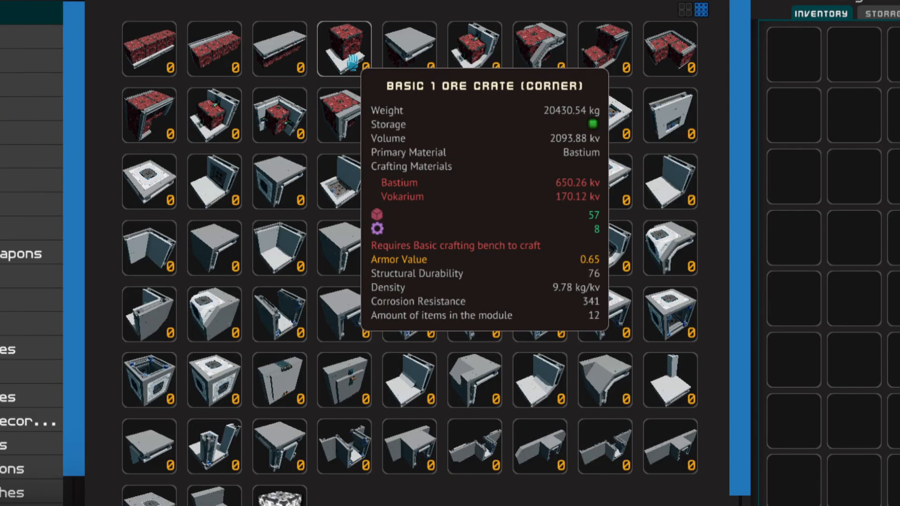
pyautogui.moveTo(343, 117)
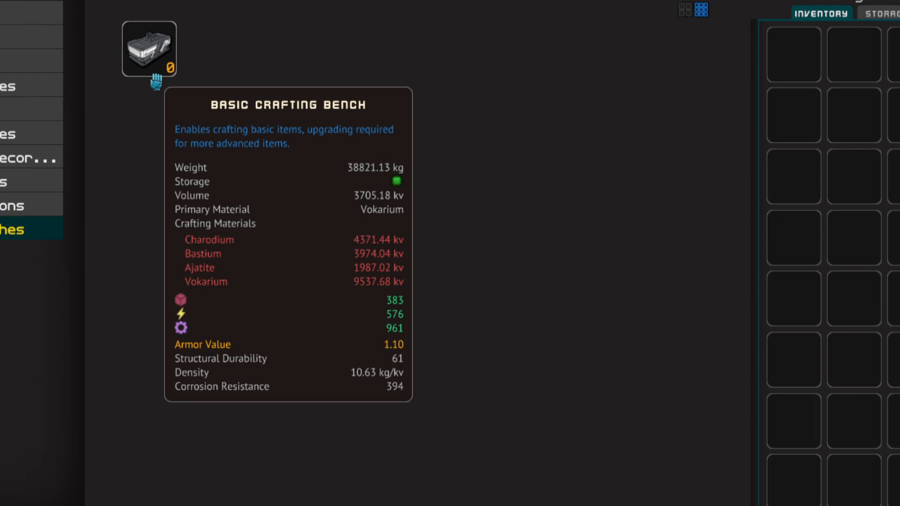
pyautogui.moveTo(286, 300)
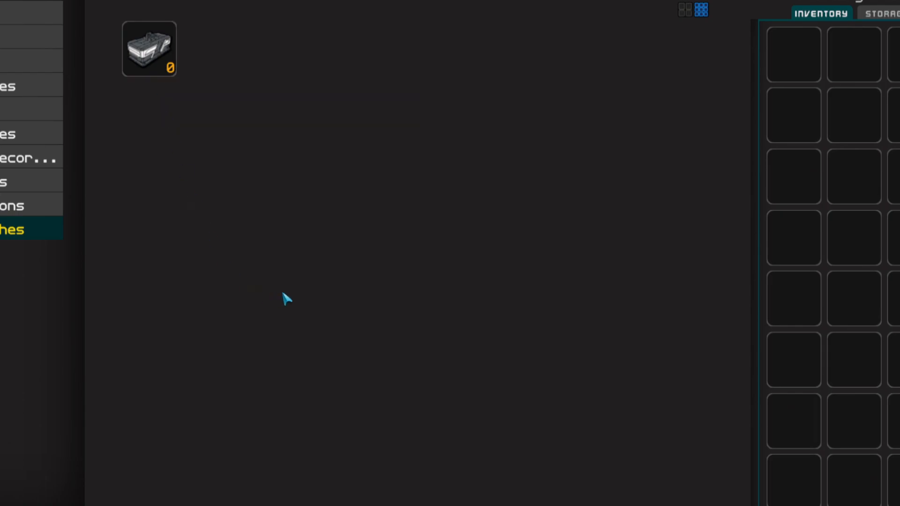